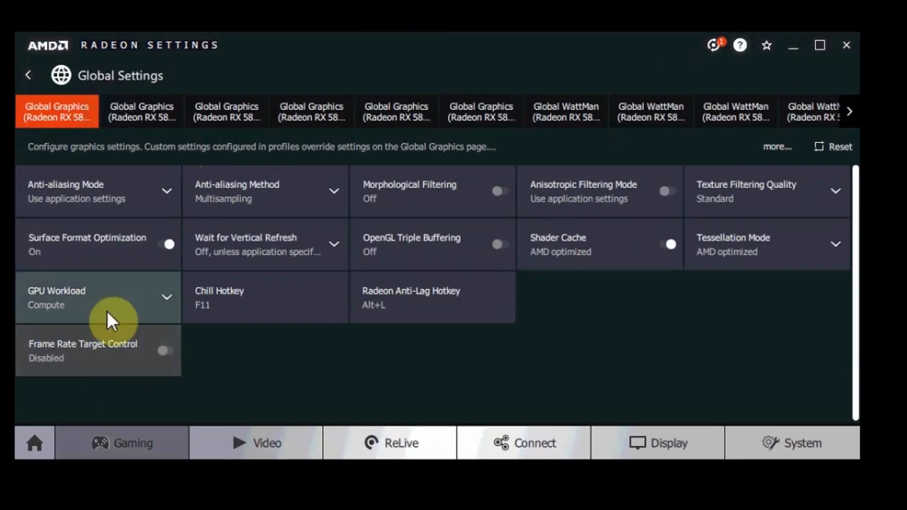
# Step: Show the RX 580's WattMan frequency/voltage curve with manual 950 mV on the upper clock states
pyautogui.click(817, 46)
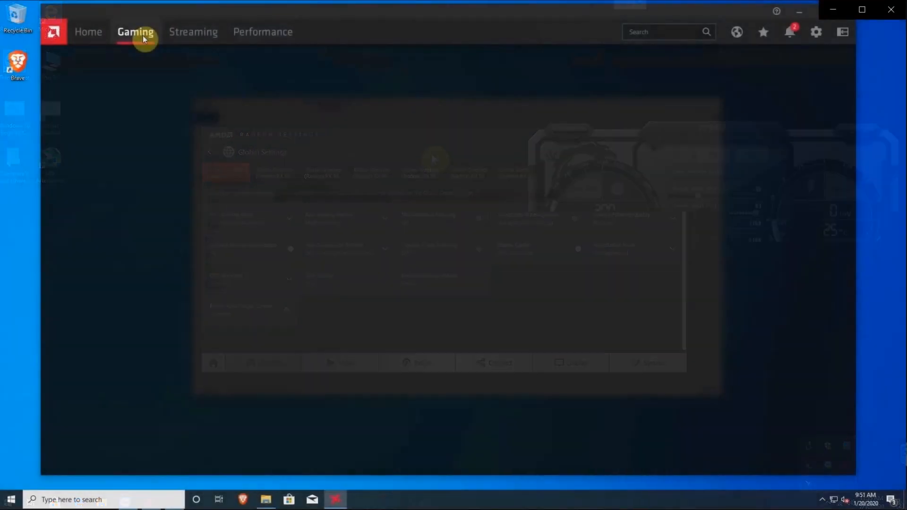
pyautogui.click(816, 32)
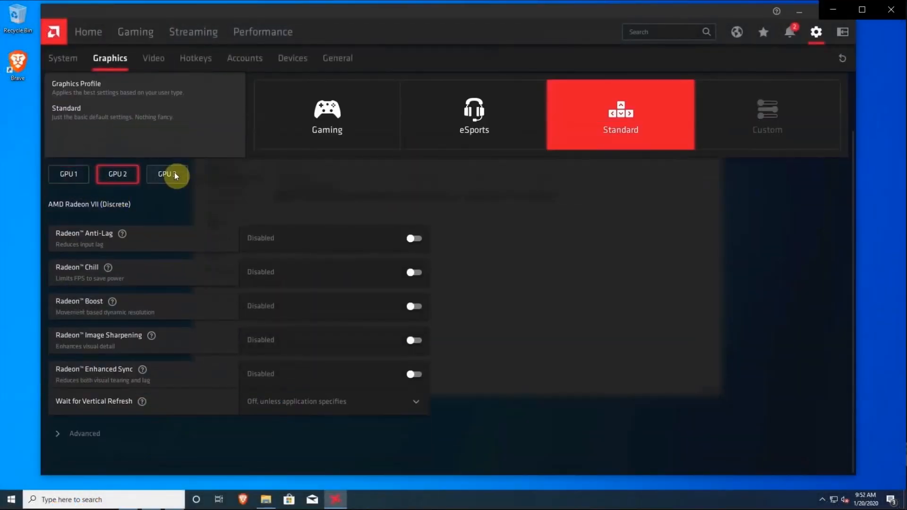
pyautogui.click(84, 434)
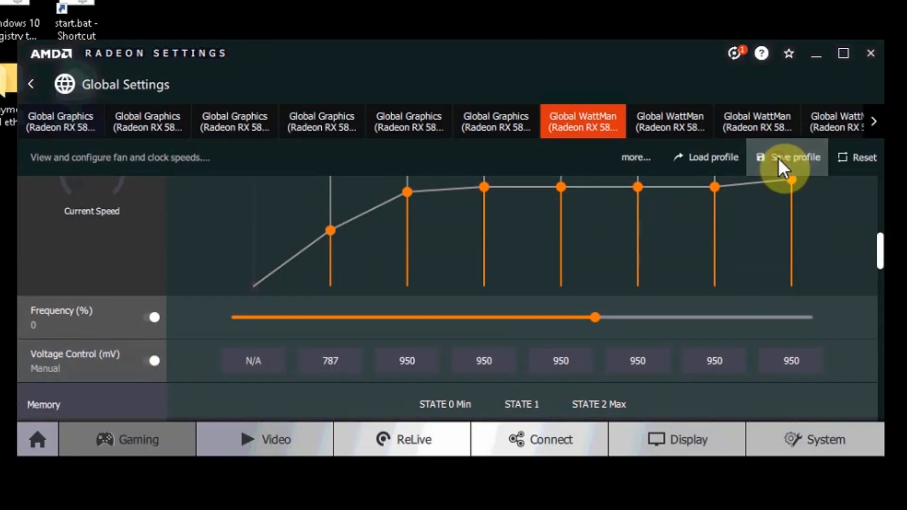
# Step: Save the tuning as profile 'undervolt' and load undervolt.xml onto the next card
pyautogui.click(790, 157)
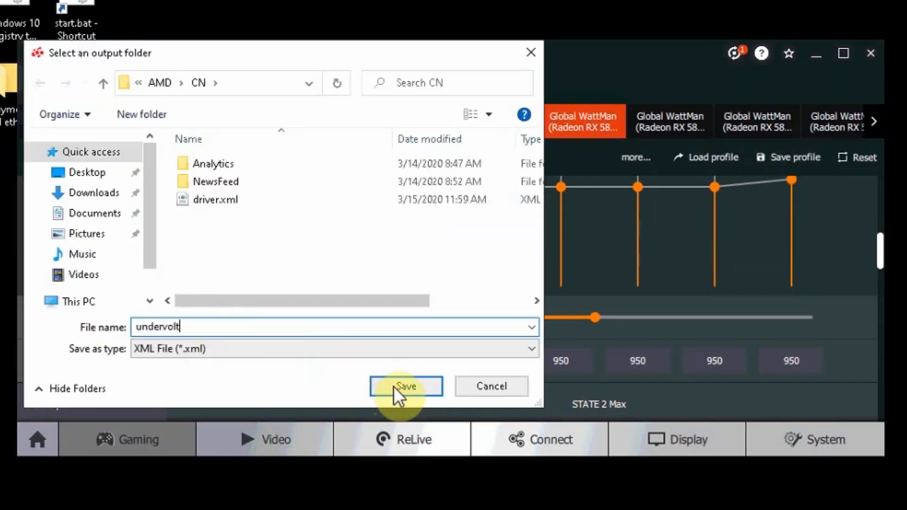
pyautogui.click(406, 387)
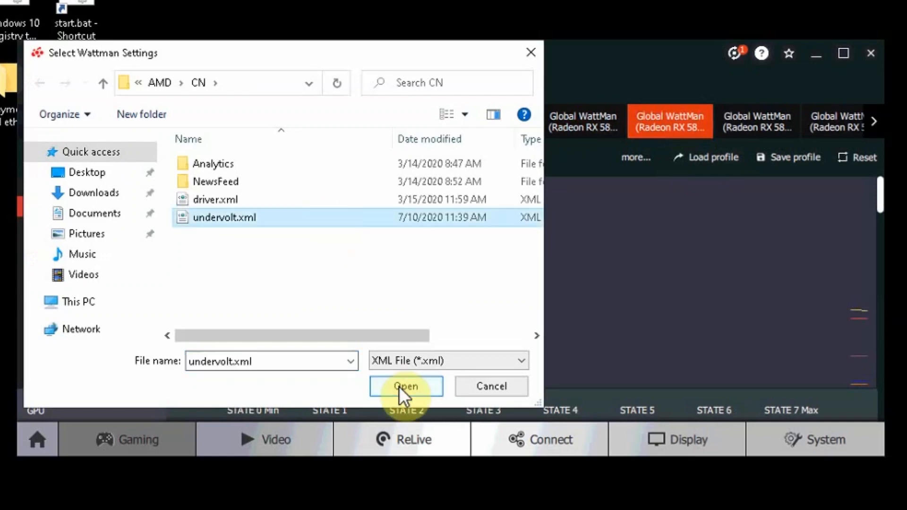
pyautogui.click(406, 387)
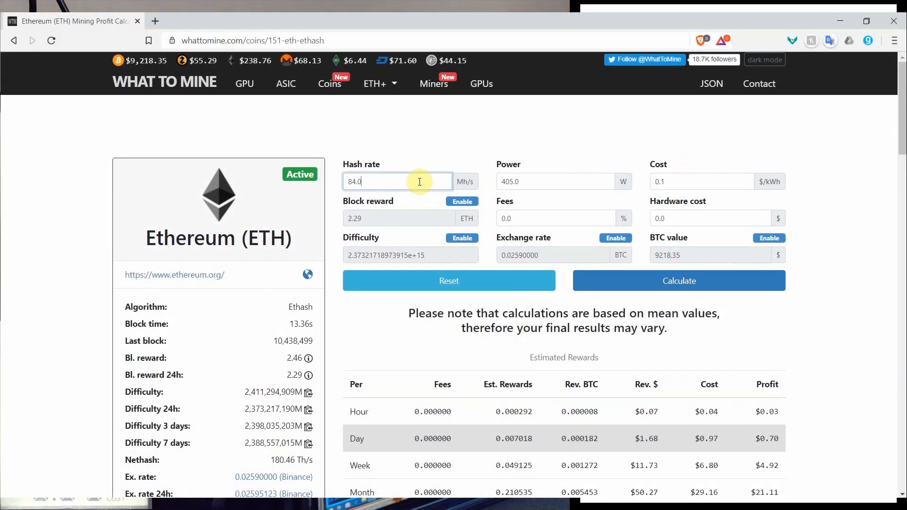
# Step: Calculate Ethereum profit for 180 MH/s at 910 W and $0.05/kWh, about $2.50 a day
pyautogui.write('1')
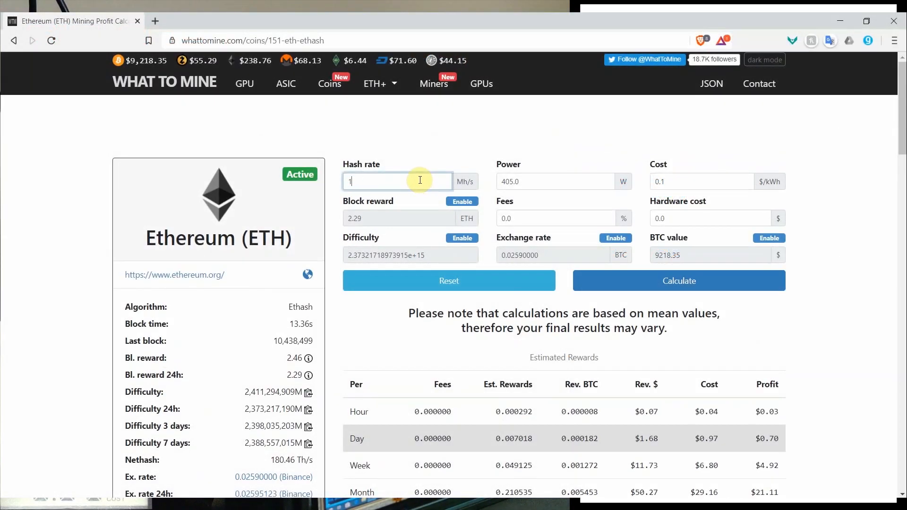
pyautogui.click(556, 181)
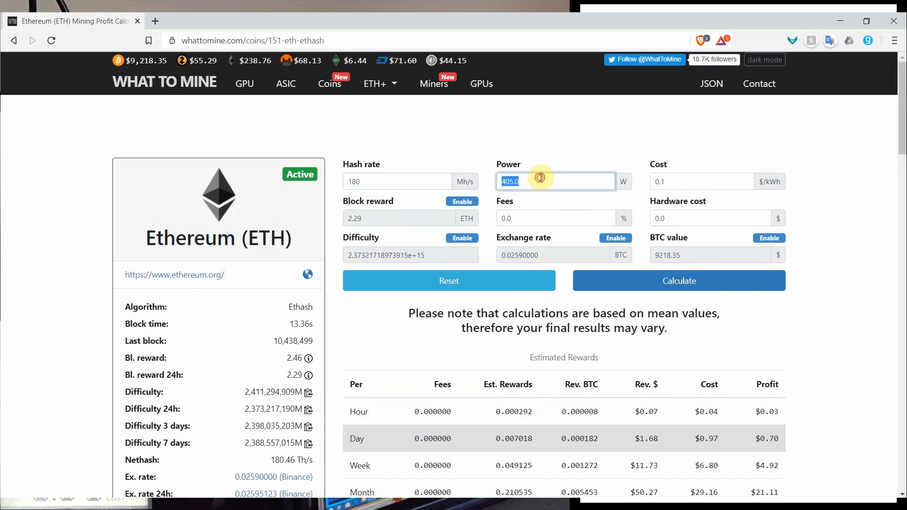
pyautogui.write('910')
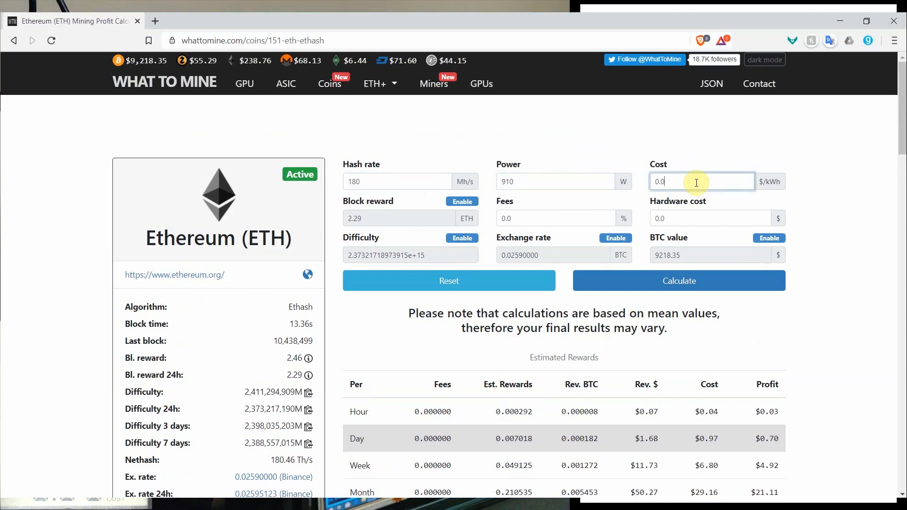
pyautogui.click(678, 281)
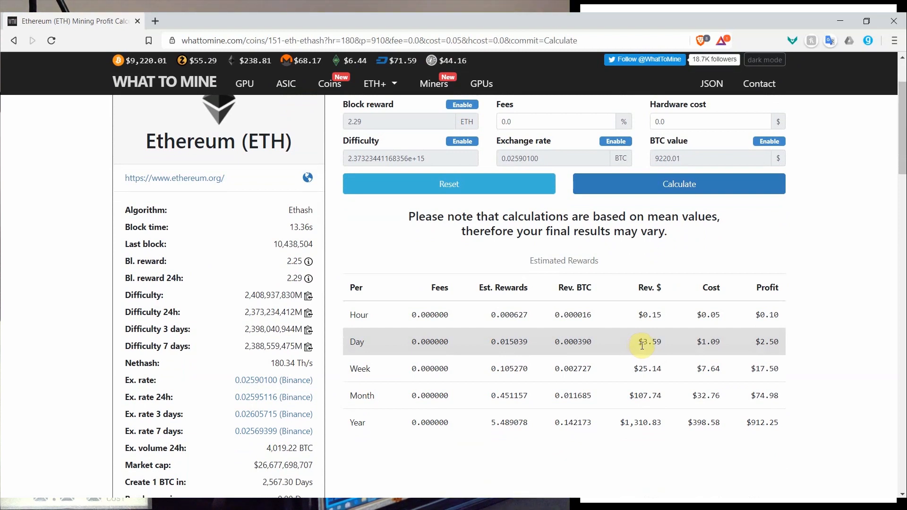
pyautogui.moveTo(754, 366)
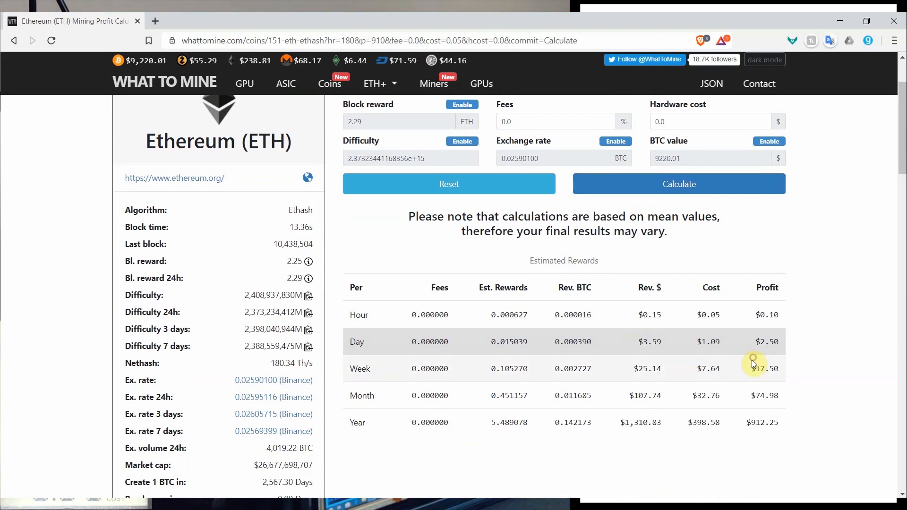
pyautogui.moveTo(771, 340)
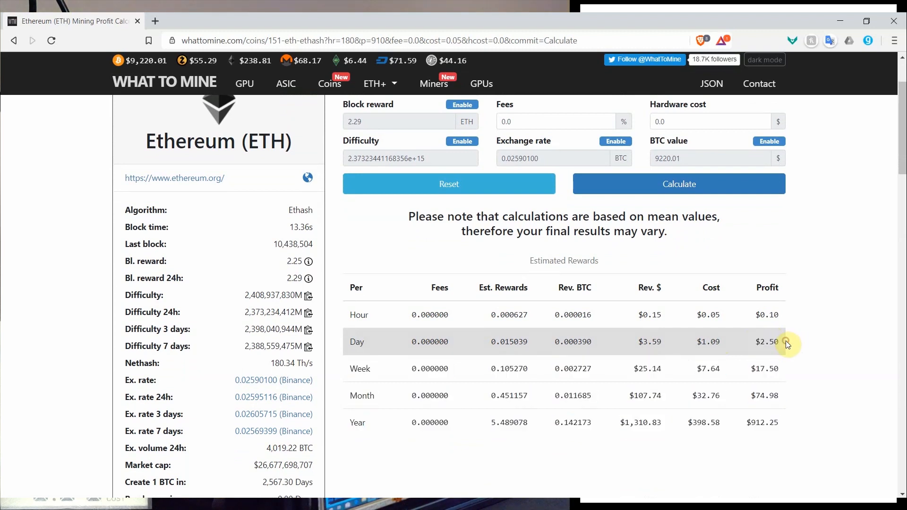
pyautogui.scroll(-3)
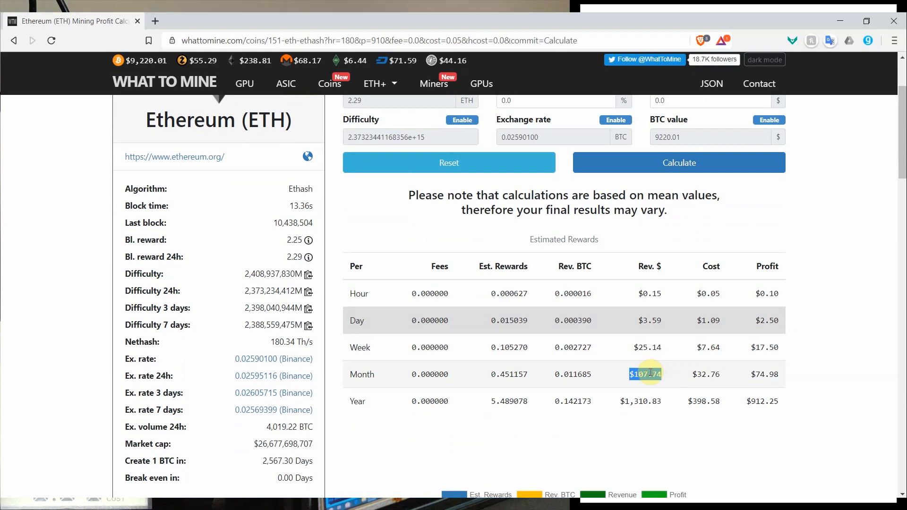
pyautogui.moveTo(673, 390)
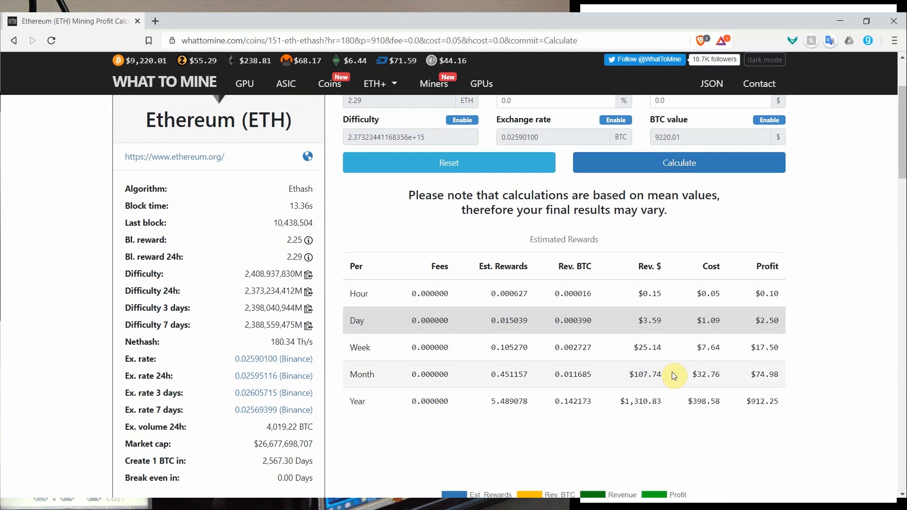
# Step: Change the electricity cost to $0.15/kWh
pyautogui.doubleClick(641, 401)
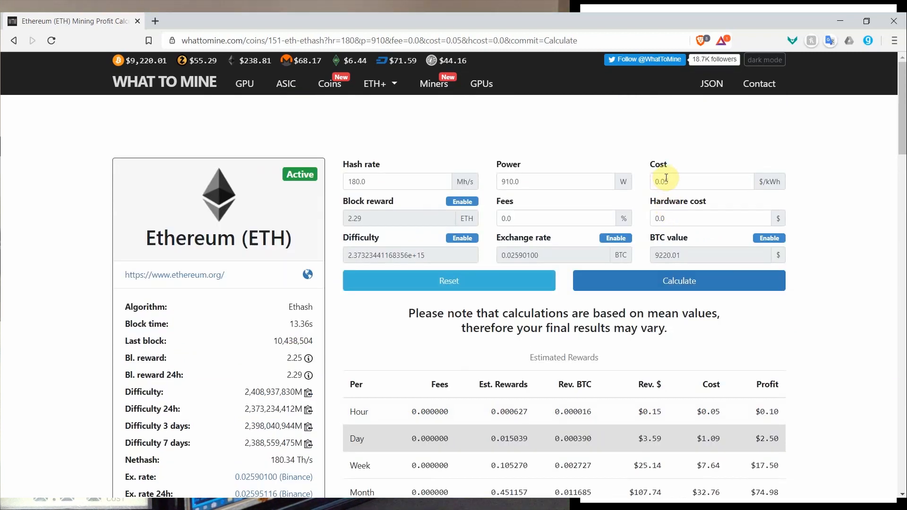
pyautogui.write('0.15')
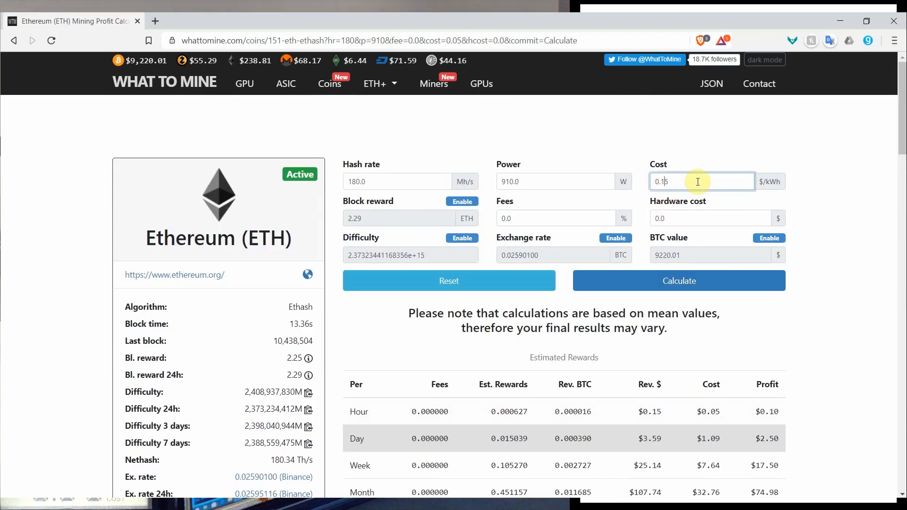